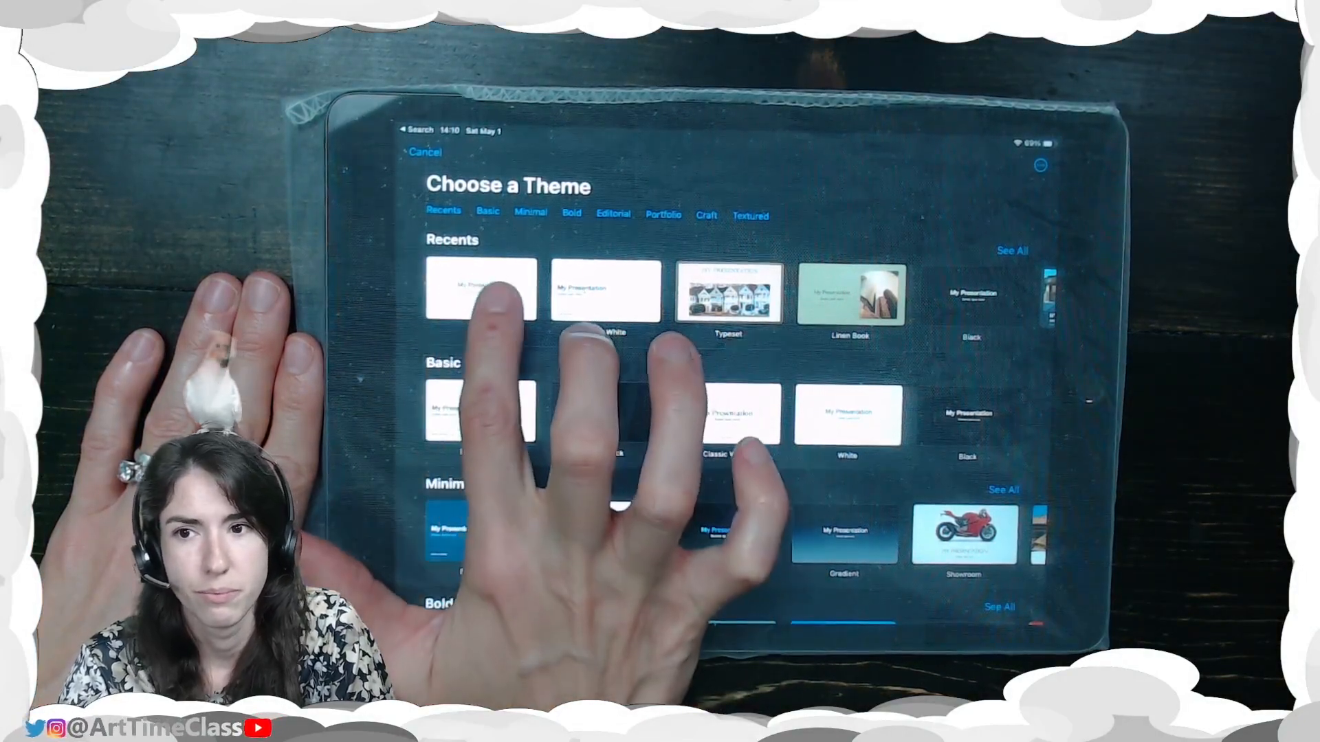
Step: Create a presentation from a plain white theme and browse the blank slide layouts
left_click(482, 292)
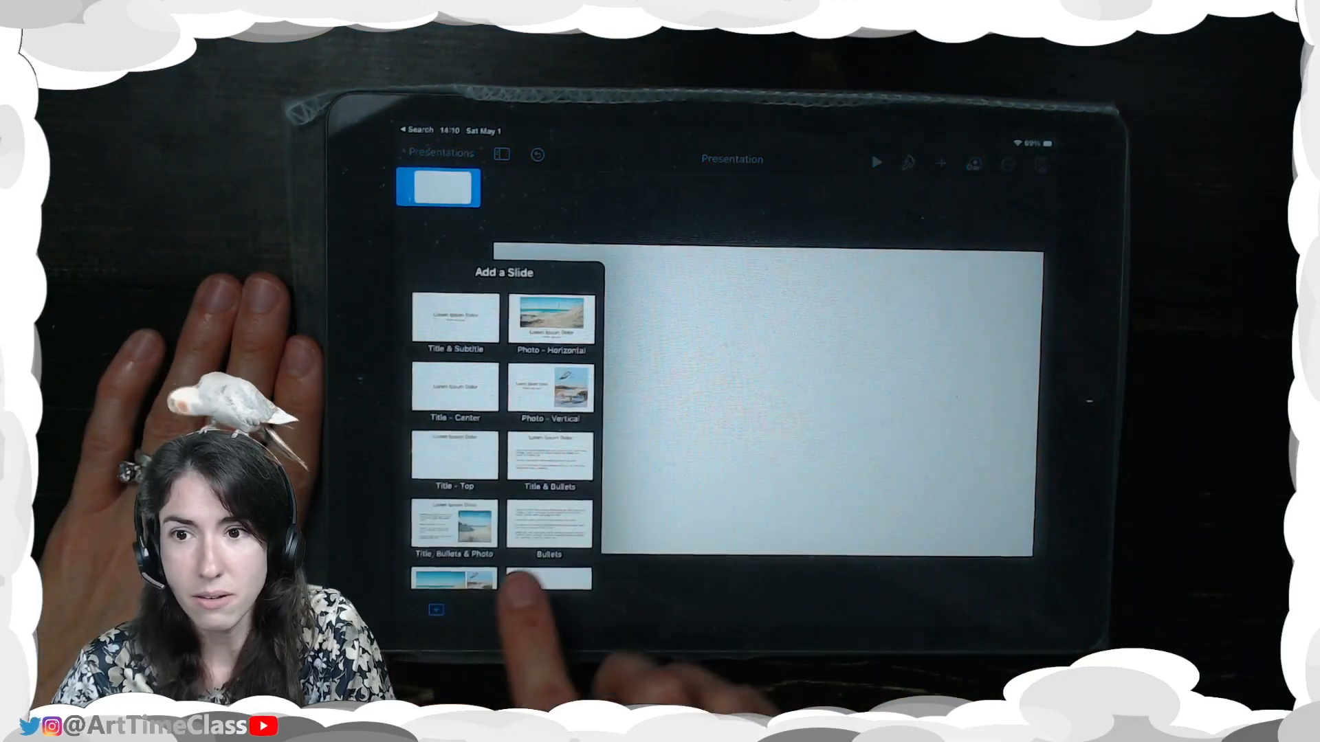
scroll("down", 3)
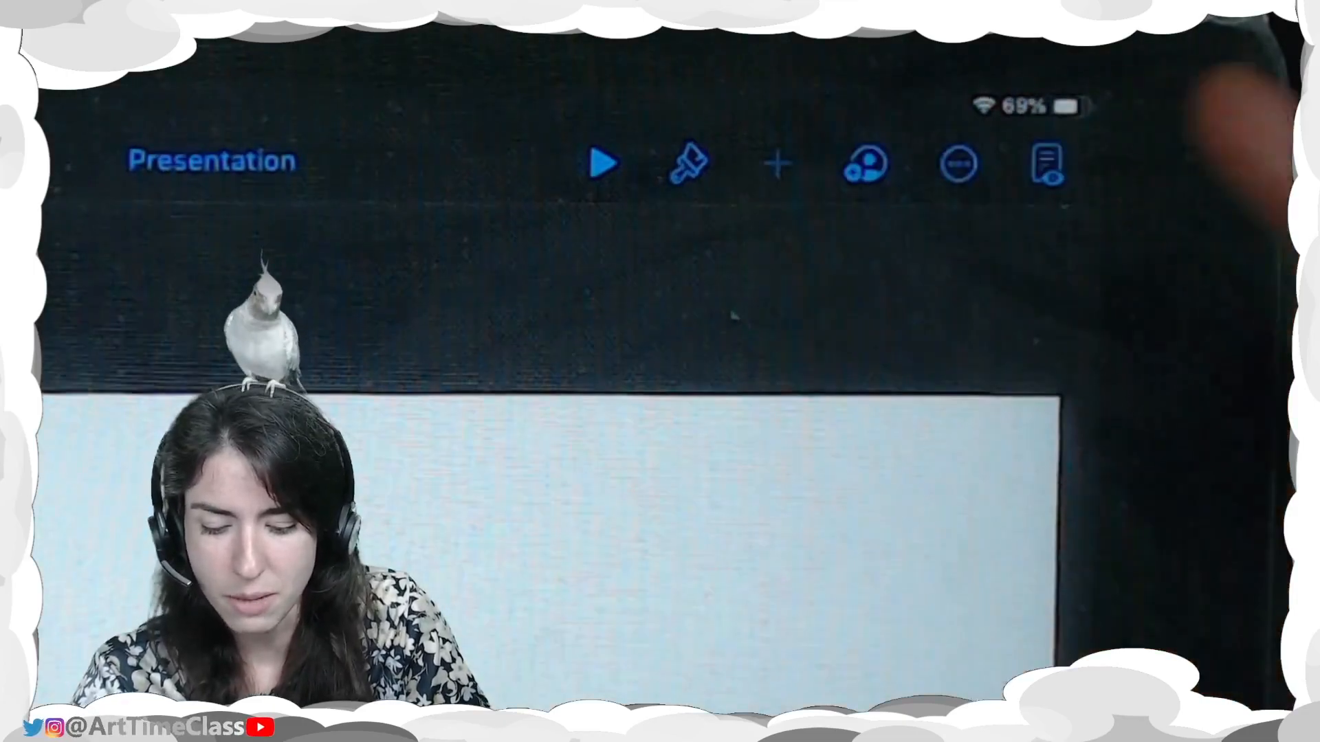
Step: Insert a freehand Drawing onto the blank slide from the media list
left_click(776, 164)
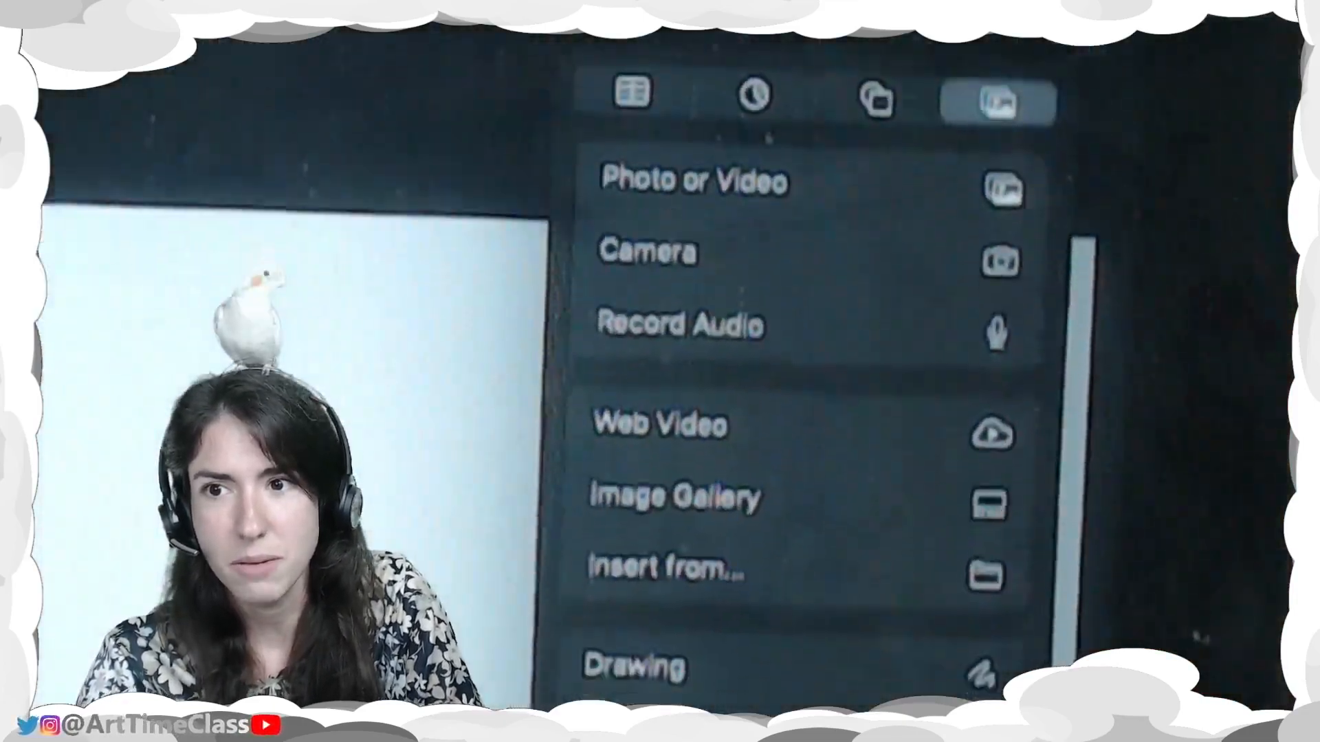
scroll("down", 3)
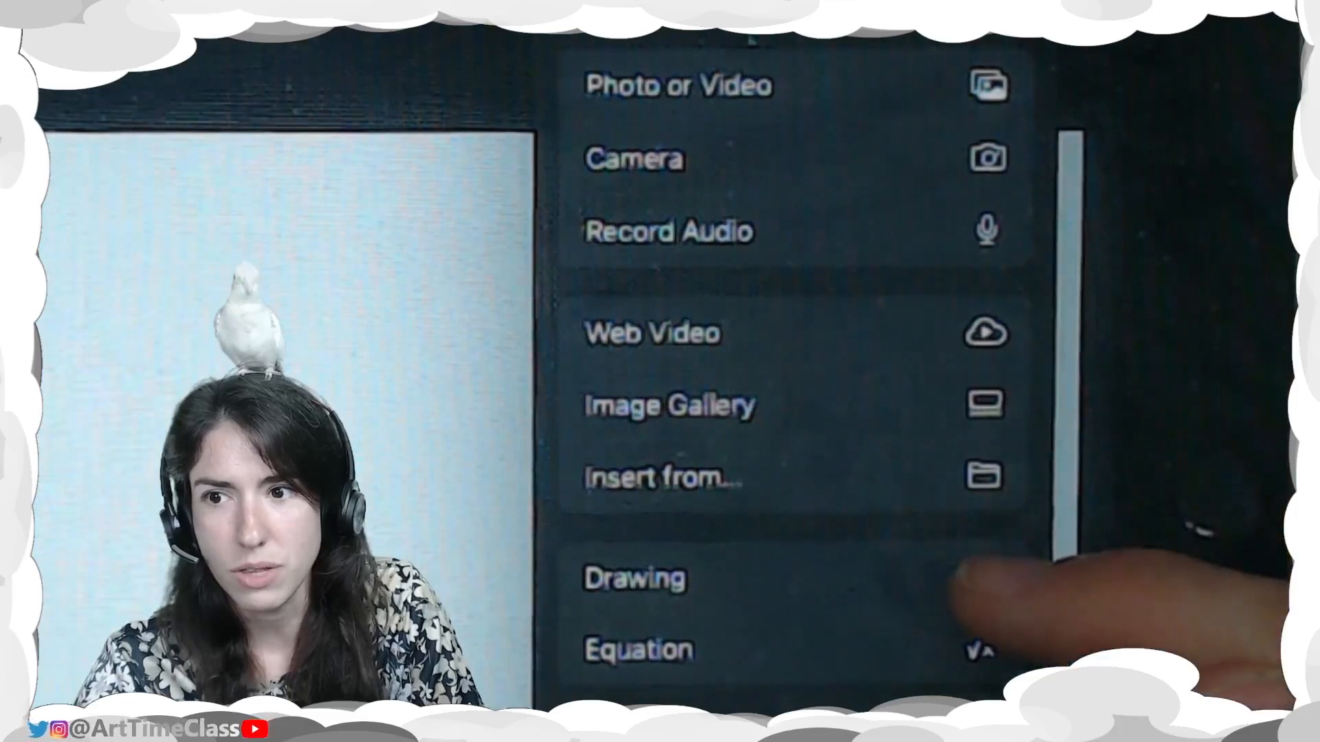
scroll("down", 3)
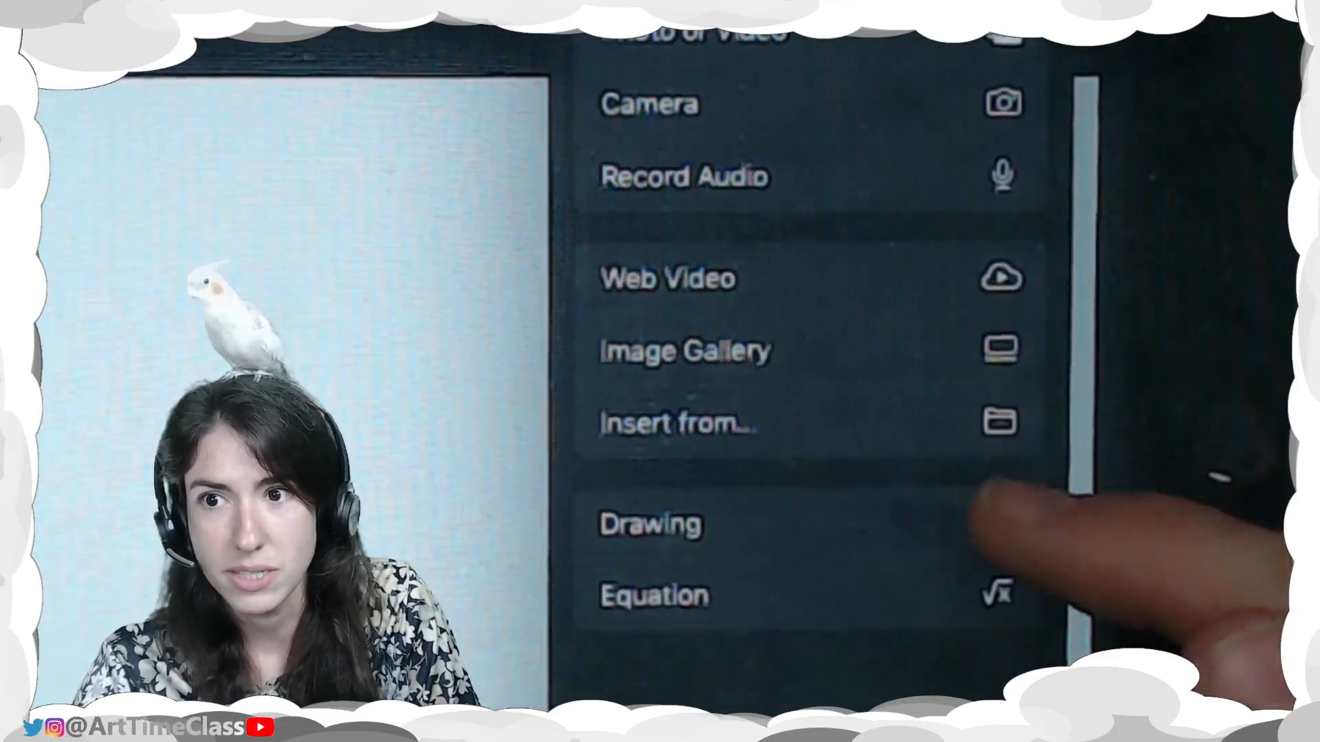
scroll("up", 3)
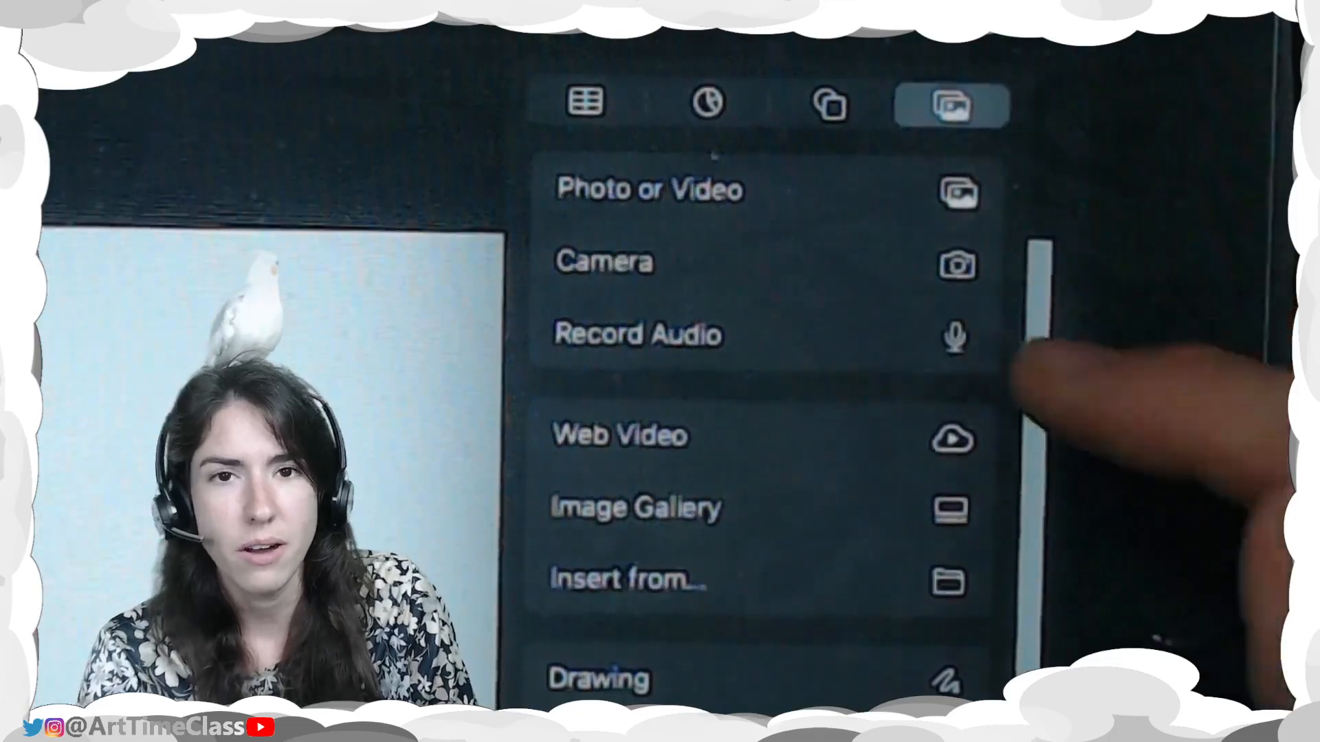
scroll("down", 3)
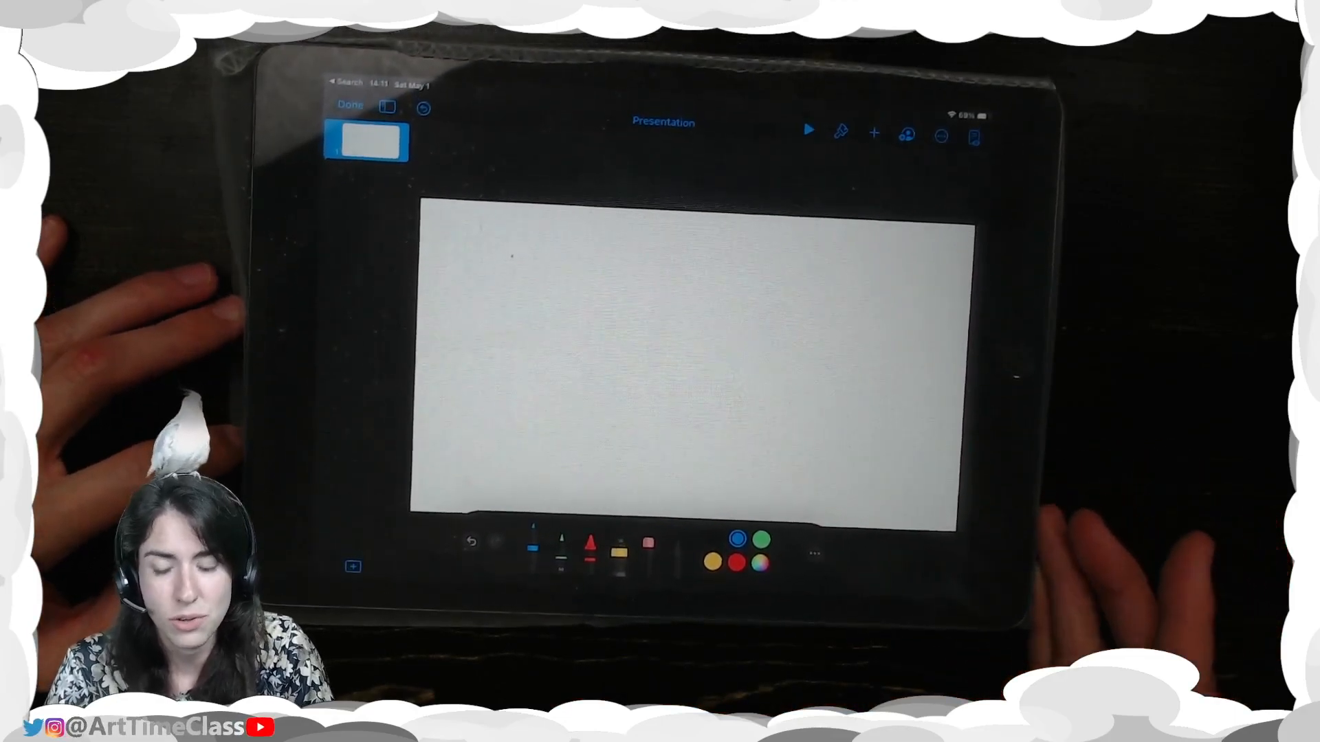
Step: Pick a marker and paint the slide's upper area solid blue as sky
left_click(648, 546)
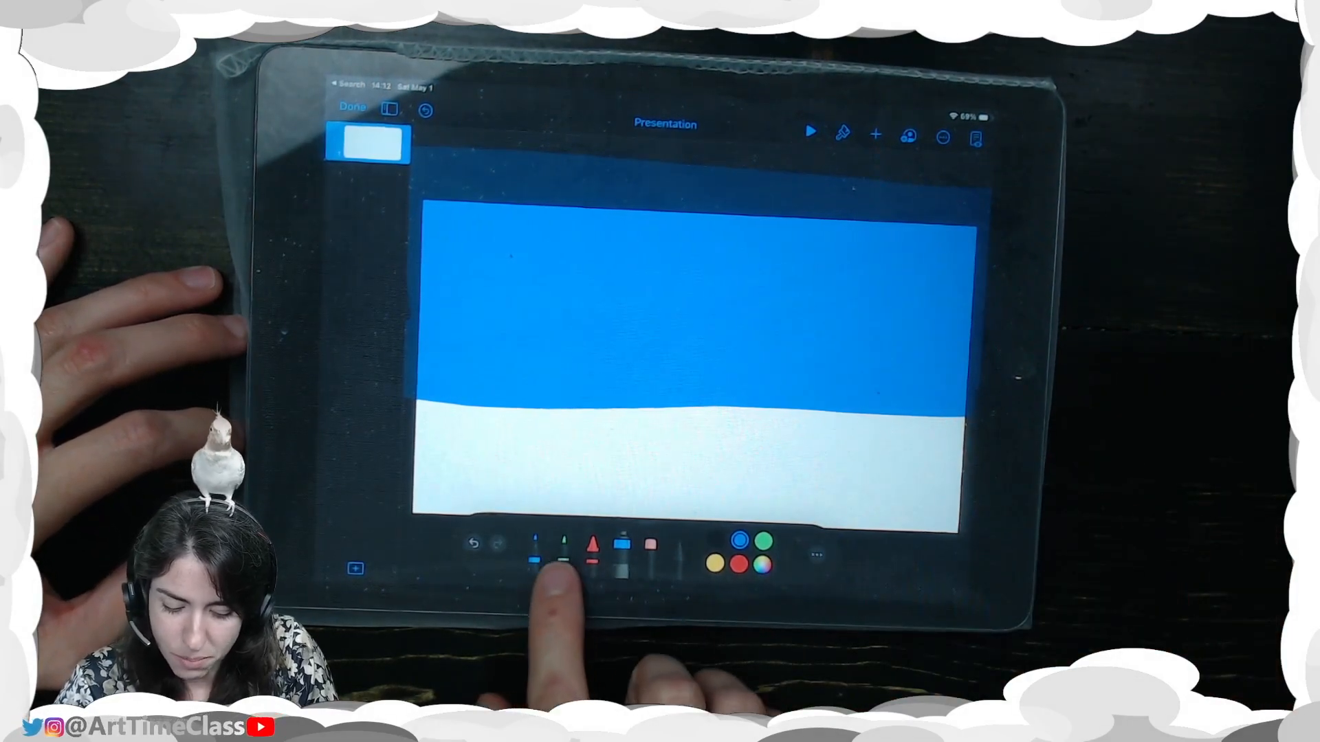
Step: Sketch the brown trunk and branching limbs, shading the trunk with a second tool
left_click(757, 564)
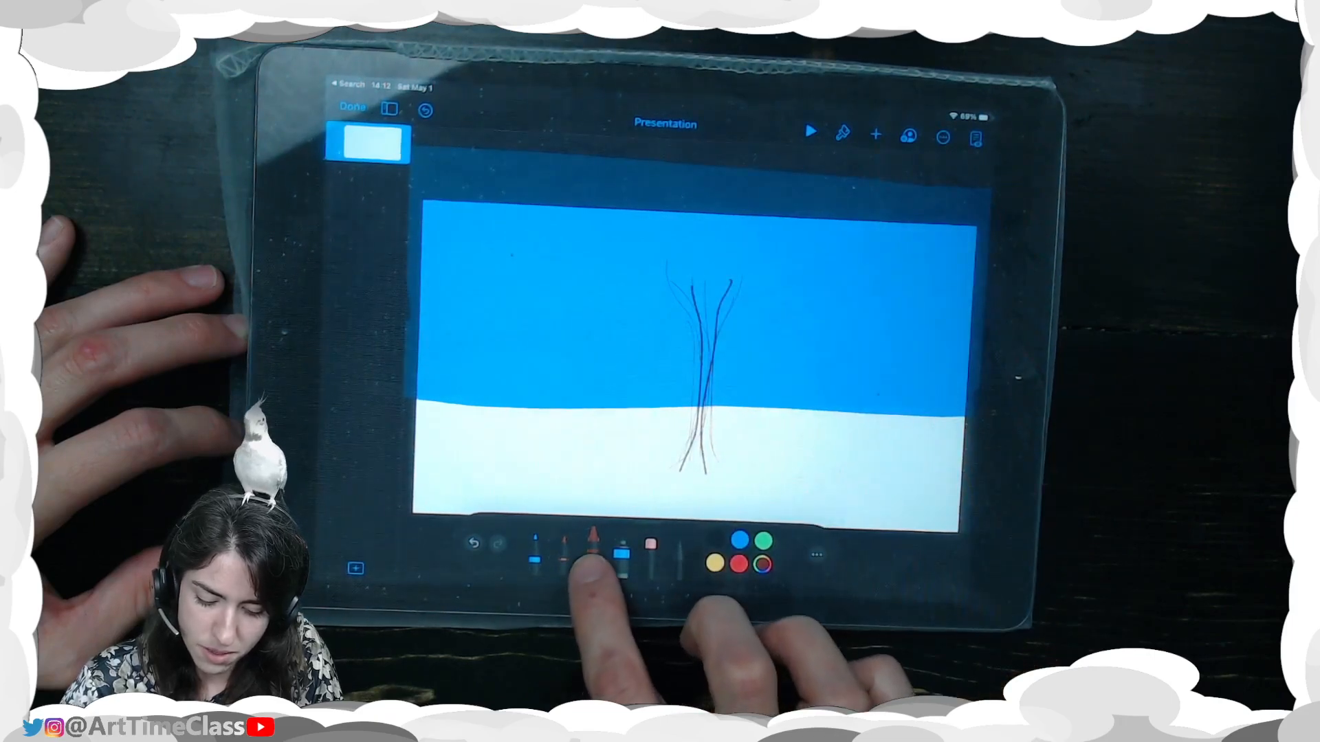
left_click(594, 539)
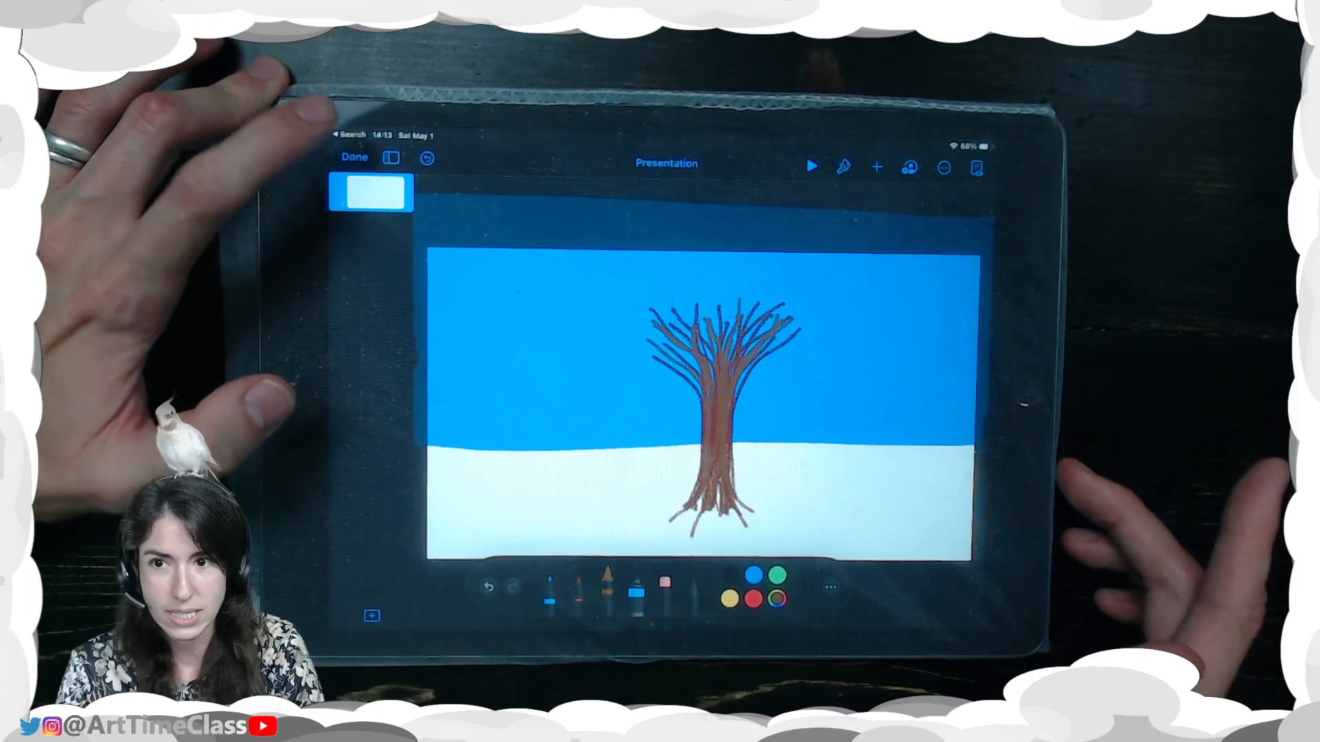
Step: Finish the winter tree drawing and duplicate the tree slide
left_click(354, 157)
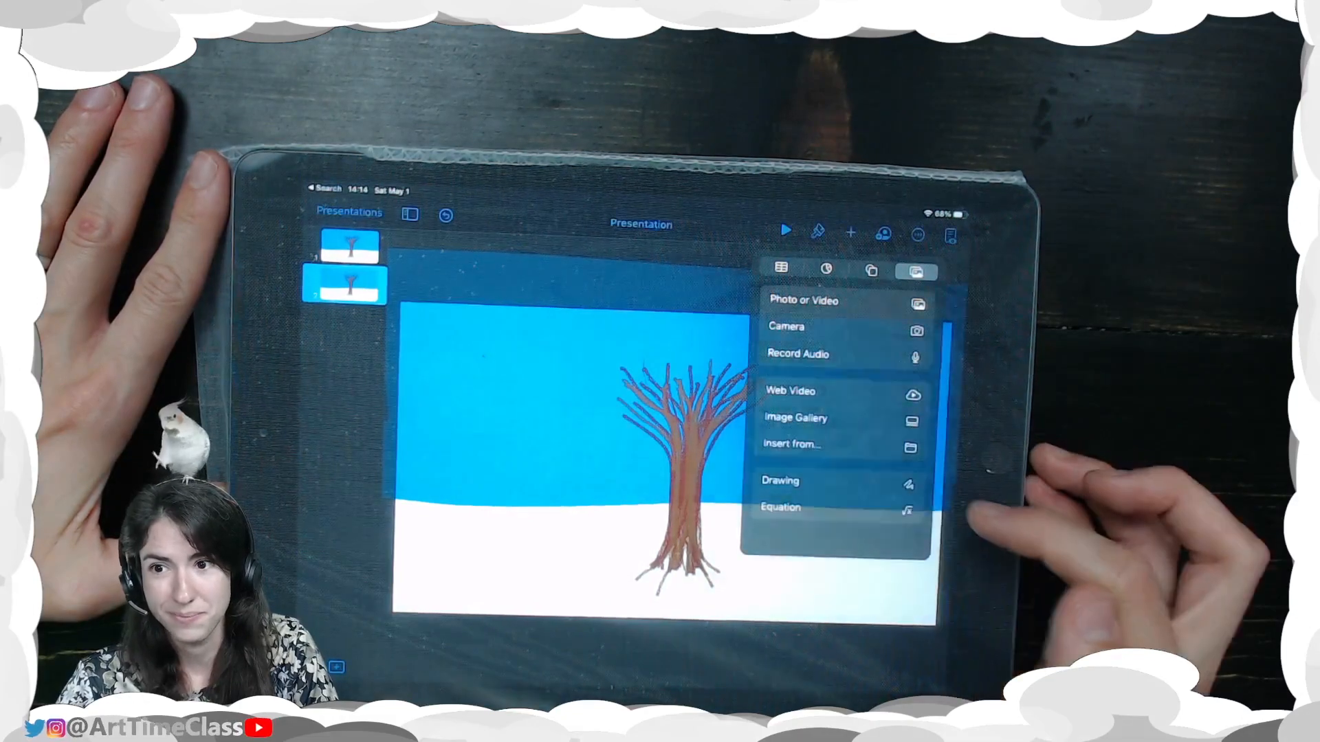
left_click(779, 480)
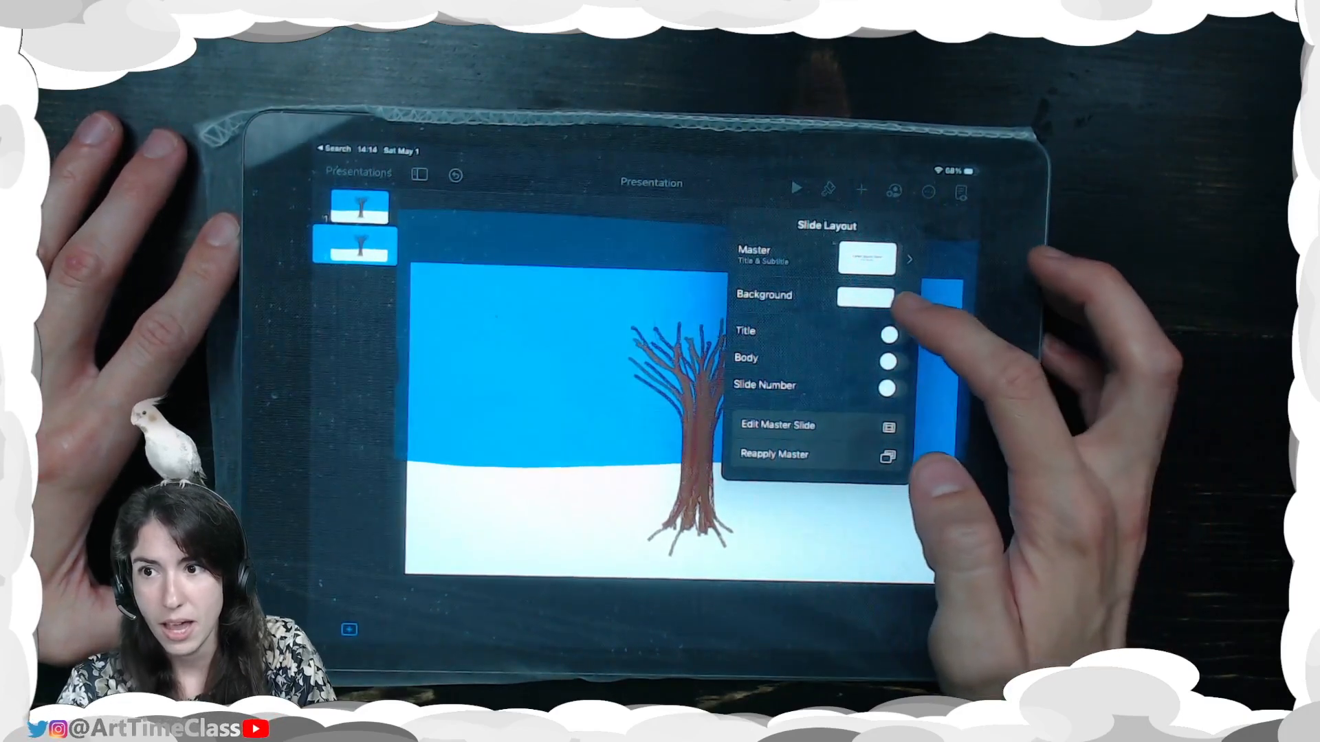
Step: Give slide 2 a light green preset background so the ground becomes grass
left_click(862, 295)
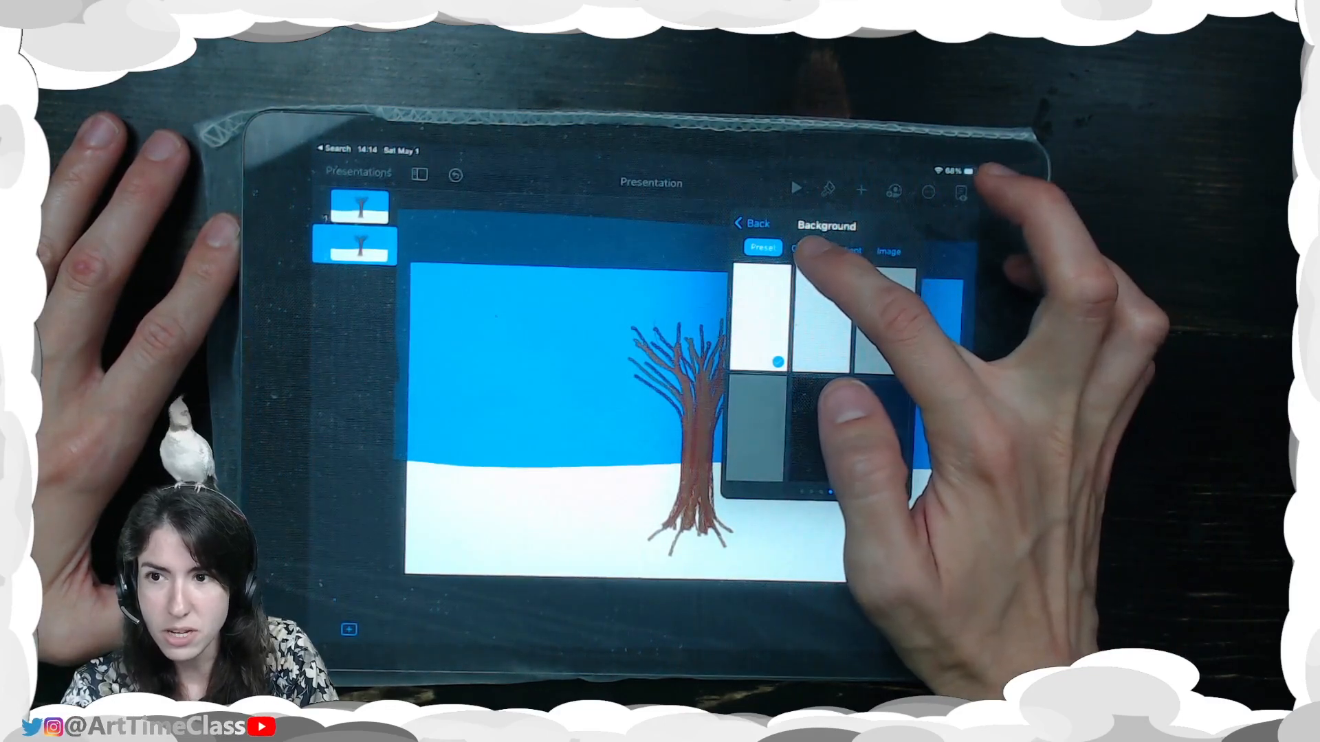
left_click(801, 248)
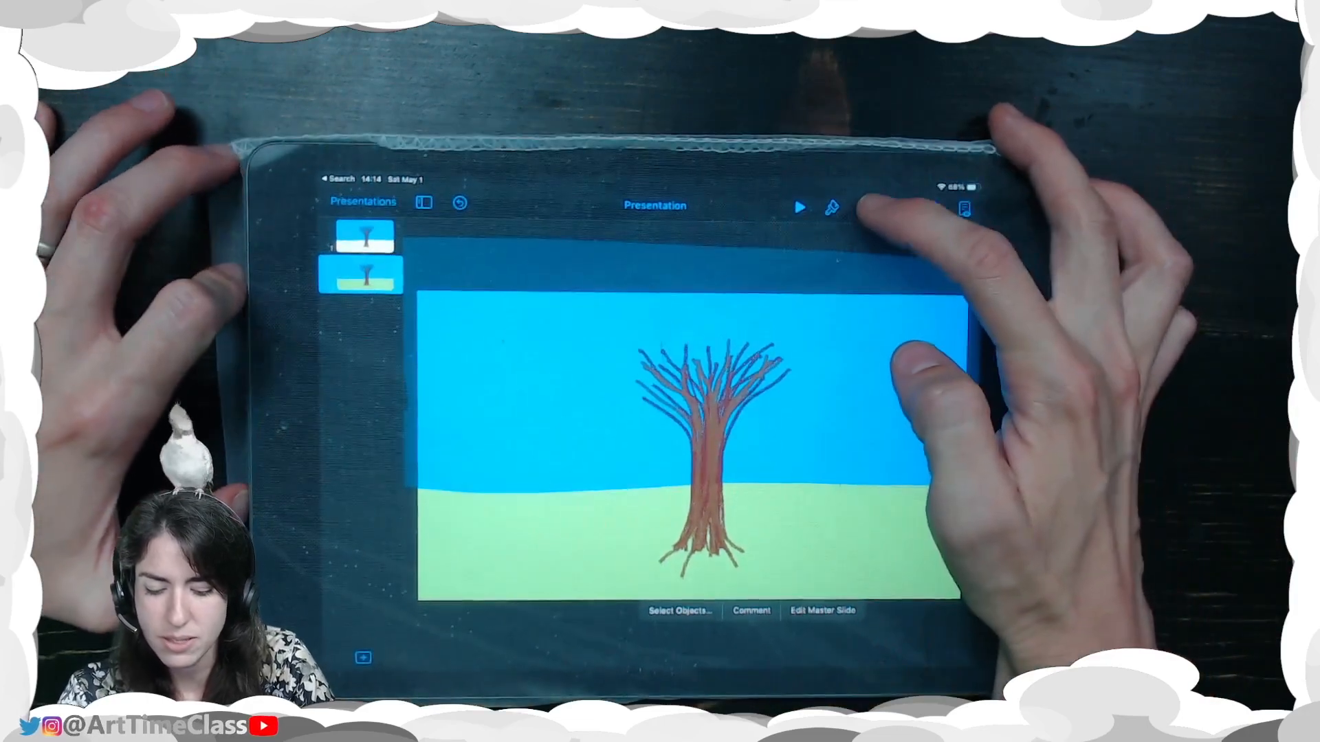
Step: Add a third slide whose tree gets light green and blue leafy foliage
left_click(863, 209)
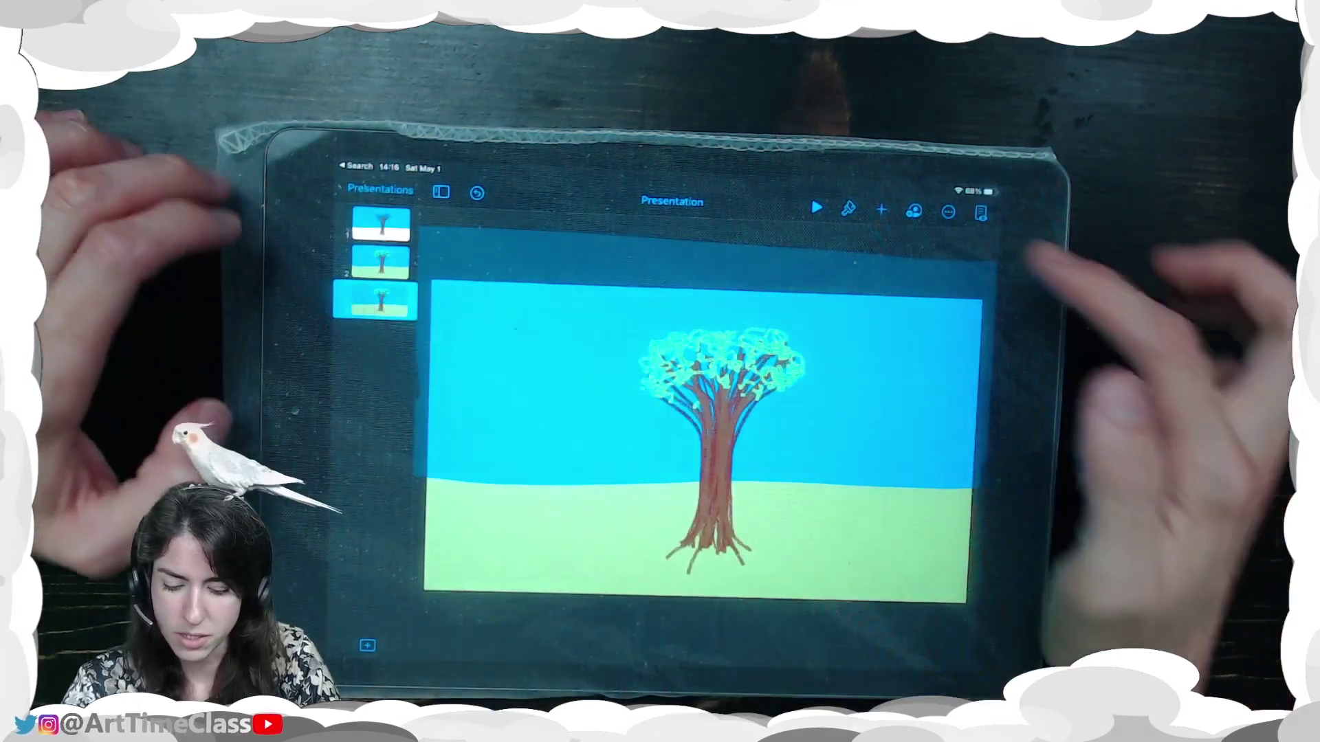
Step: Create the fourth tree slide using the insert list's Drawing option
left_click(881, 211)
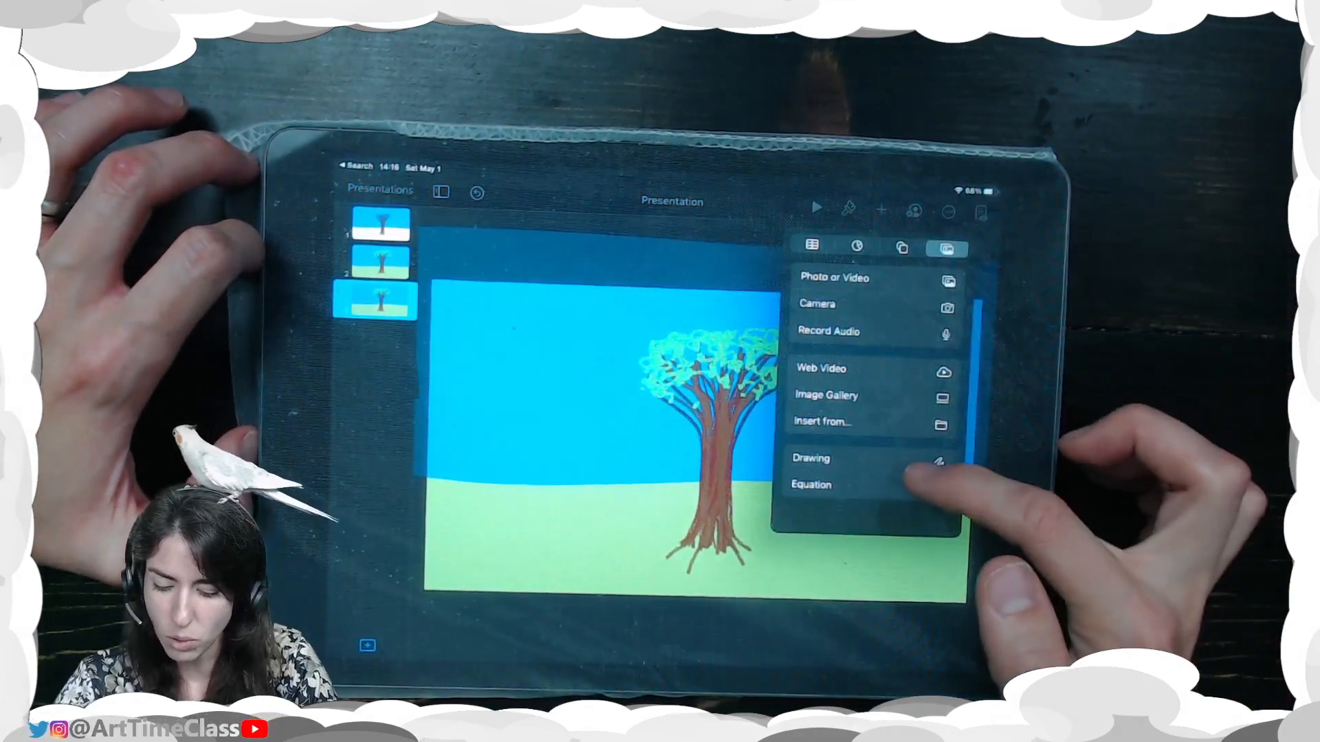
left_click(810, 458)
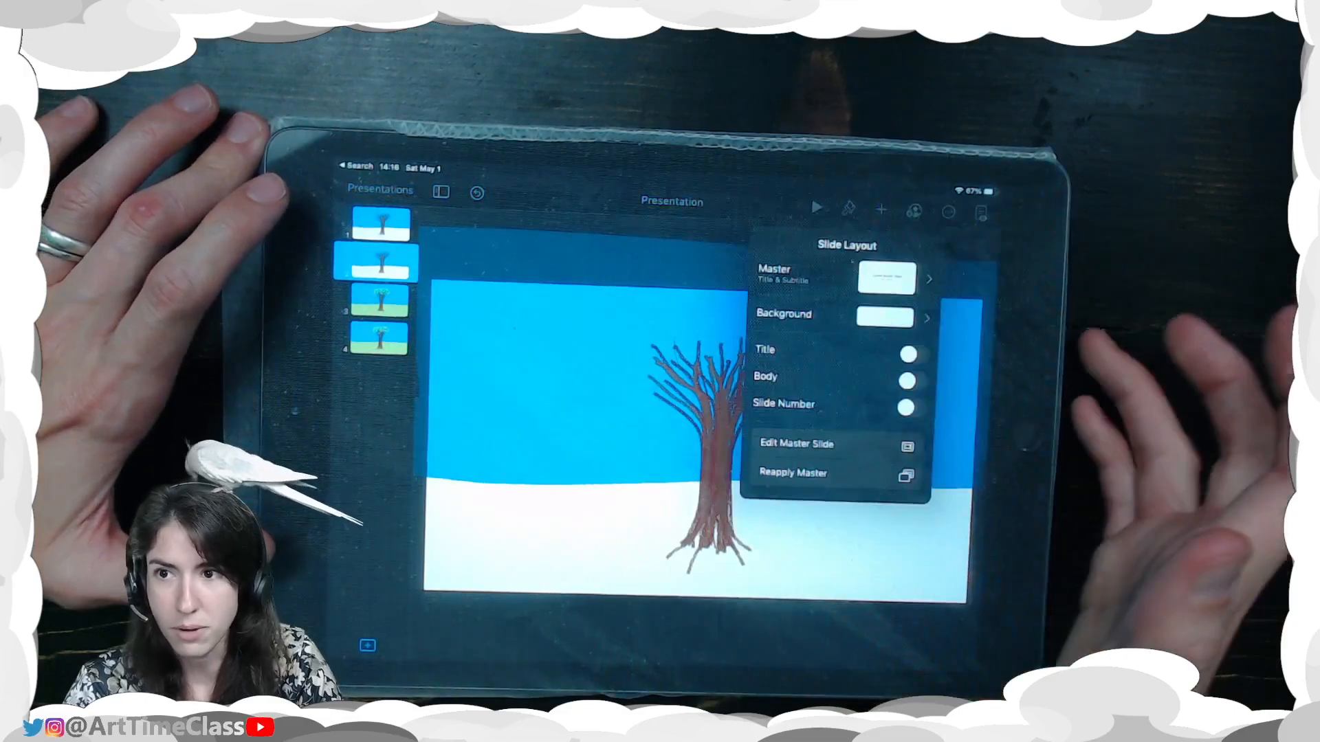
Step: Check slide 2's background presets, then start a drawing in red for blossoms
left_click(884, 318)
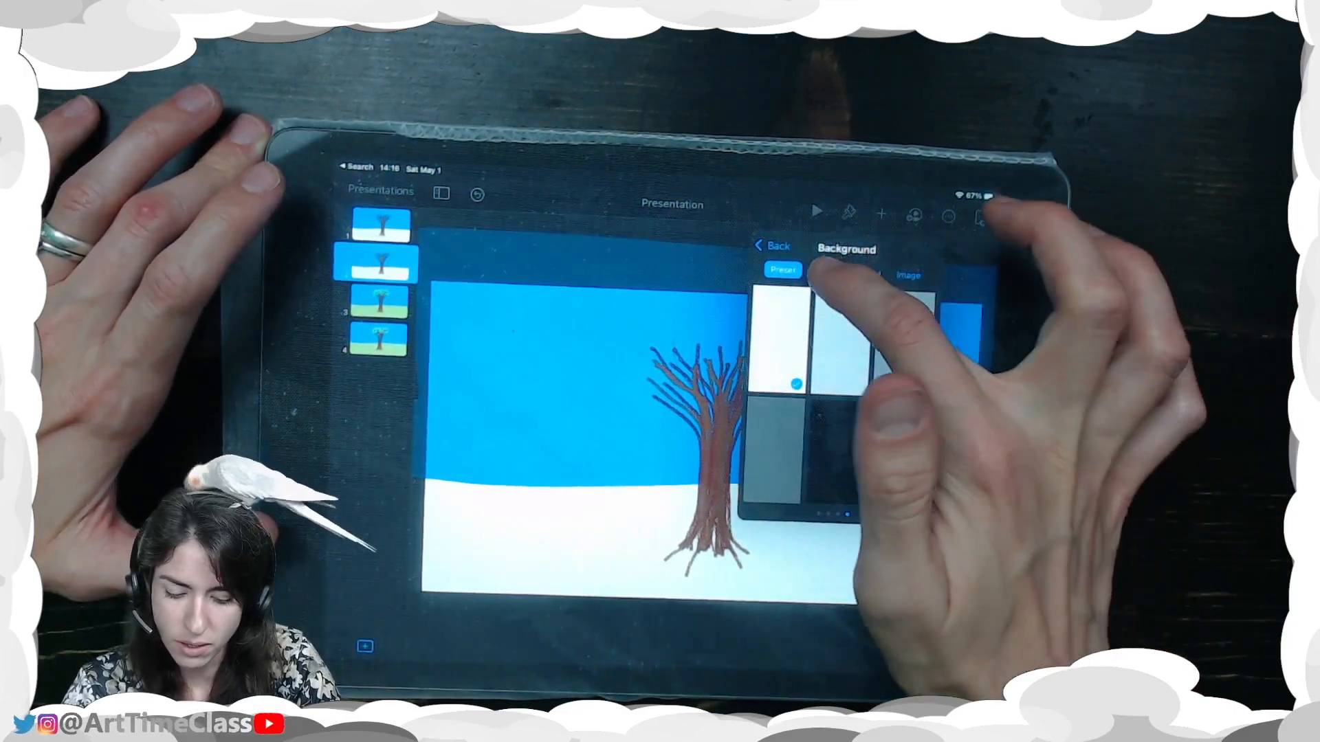
left_click(821, 272)
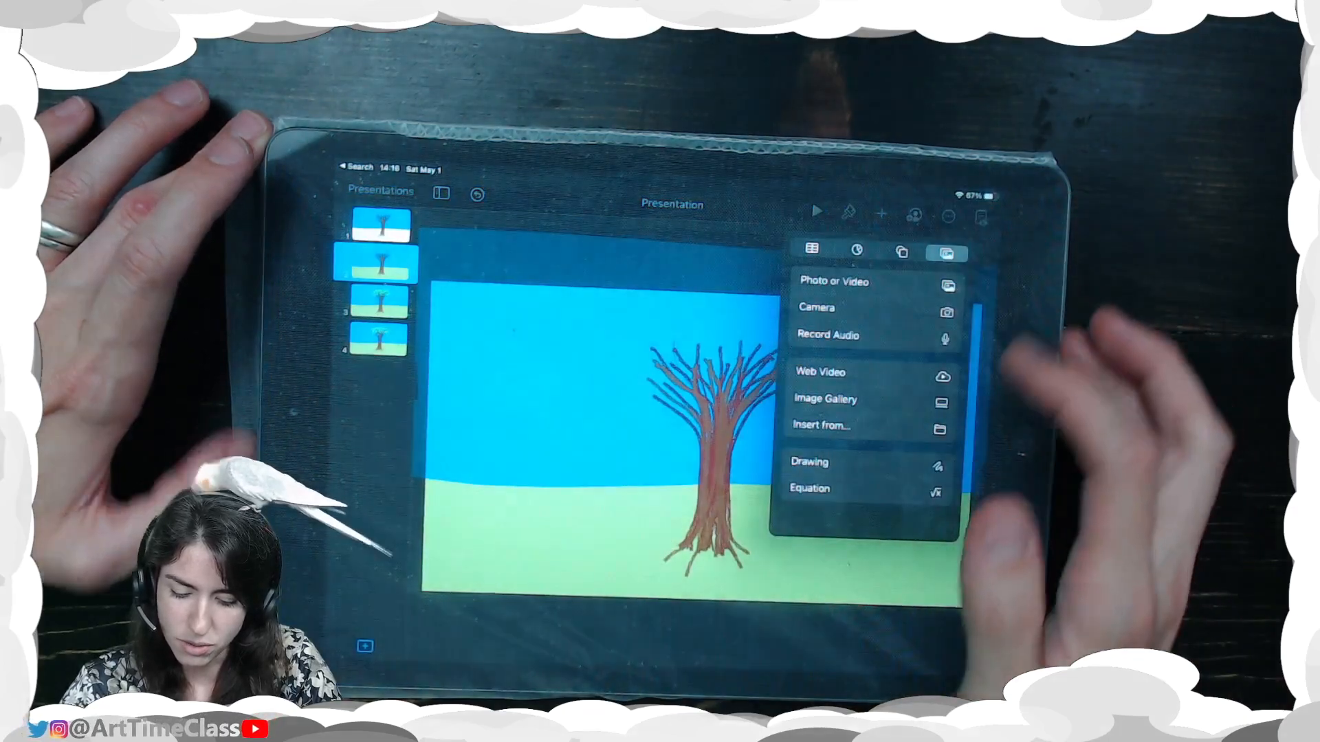
left_click(809, 461)
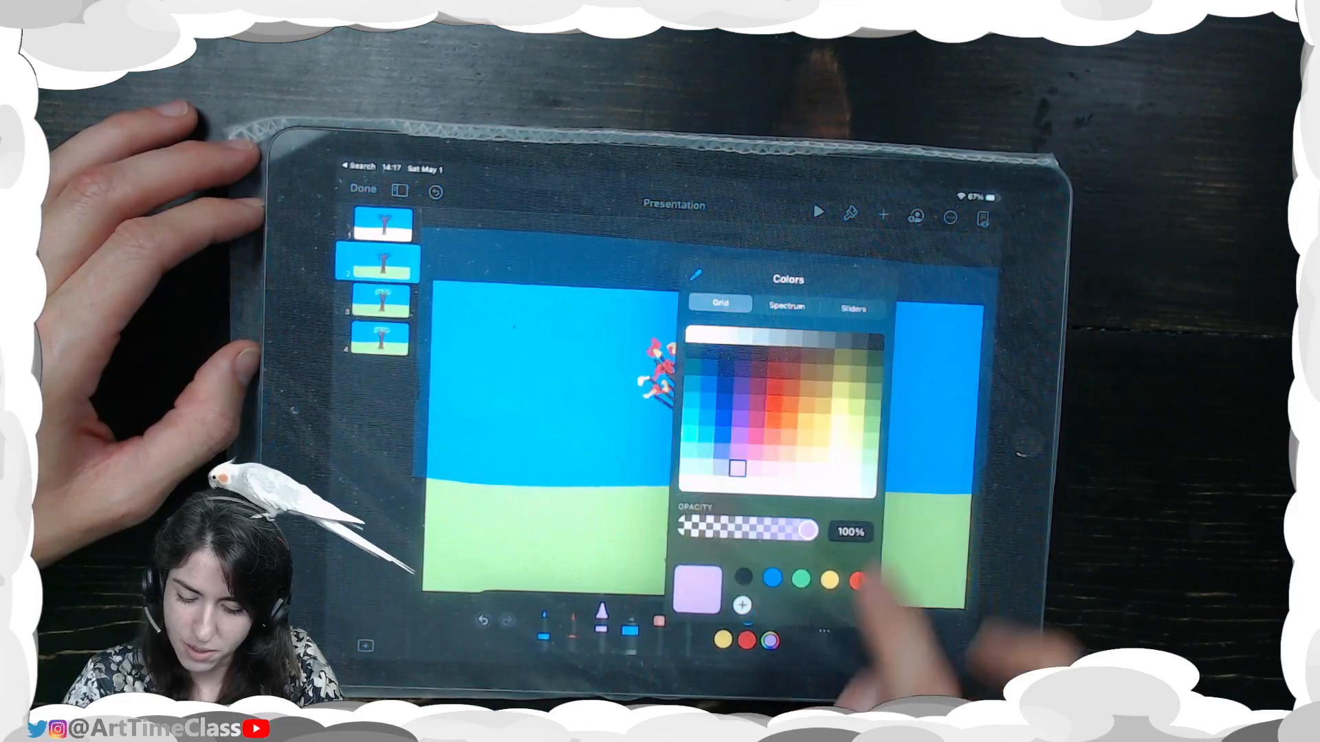
left_click(787, 421)
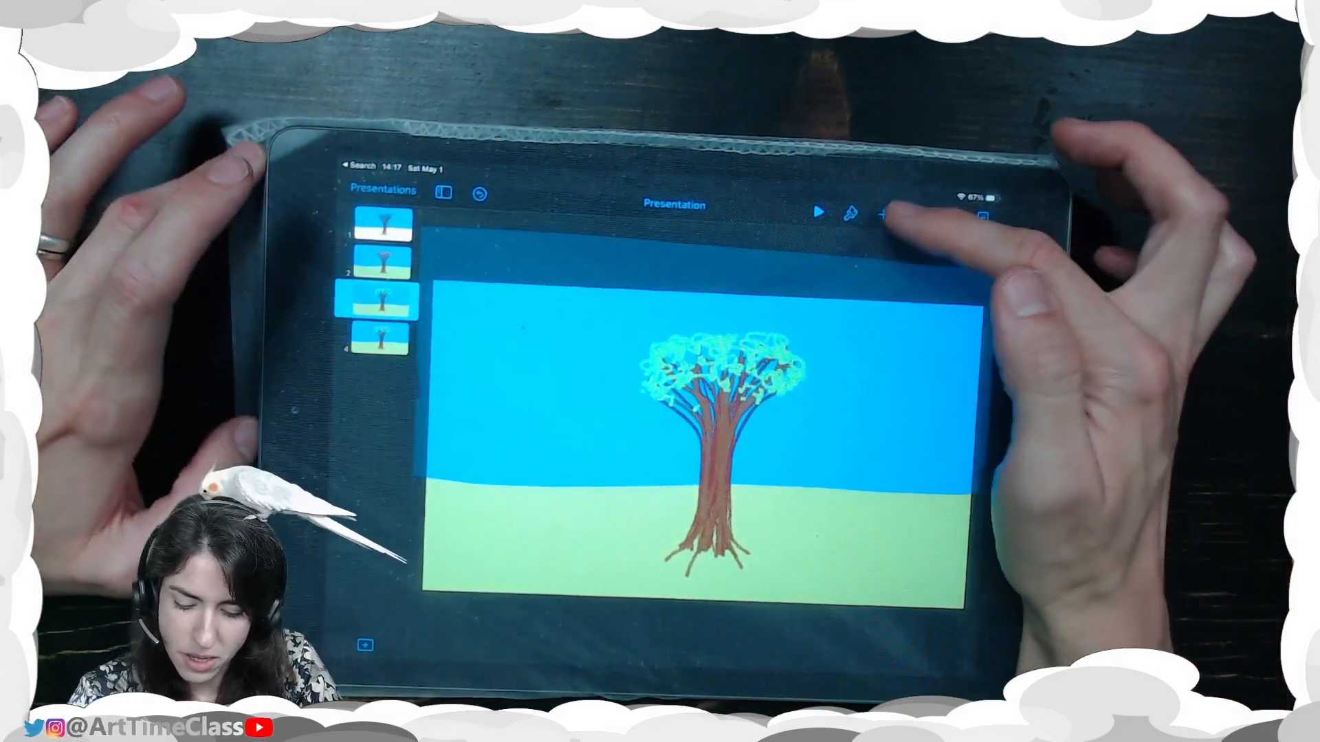
Step: Draw red fruit in slide 3's canopy and one fallen fruit on the grass
left_click(884, 217)
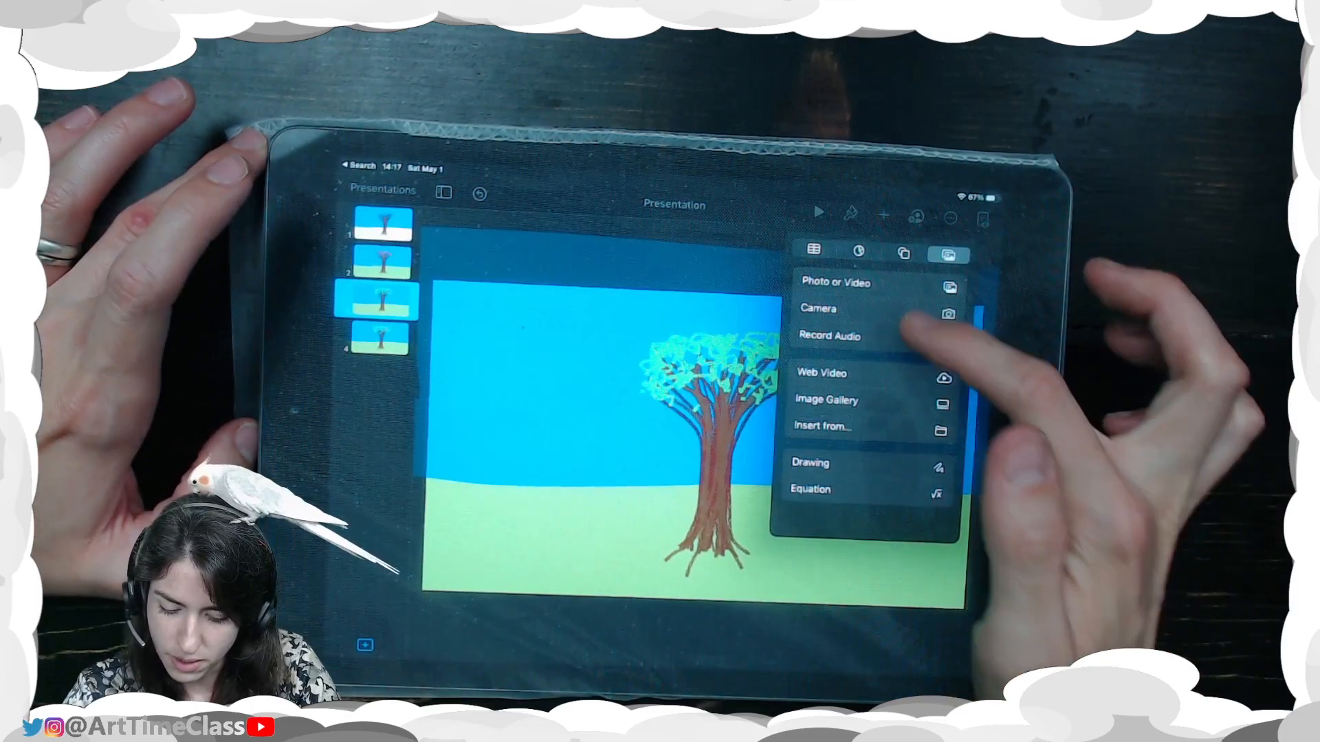
left_click(810, 462)
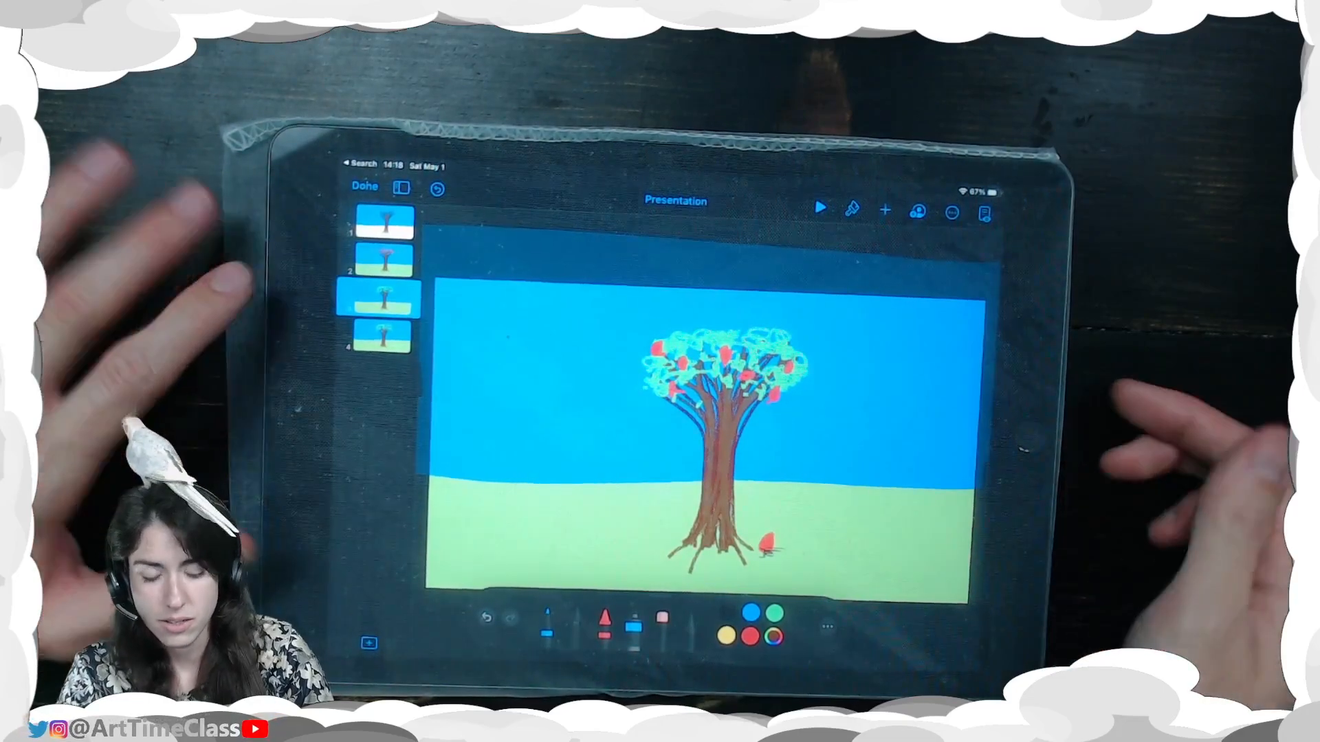
Step: Exit drawing mode, review the winter tree slide, then return to the summer fruit-tree slide
left_click(383, 258)
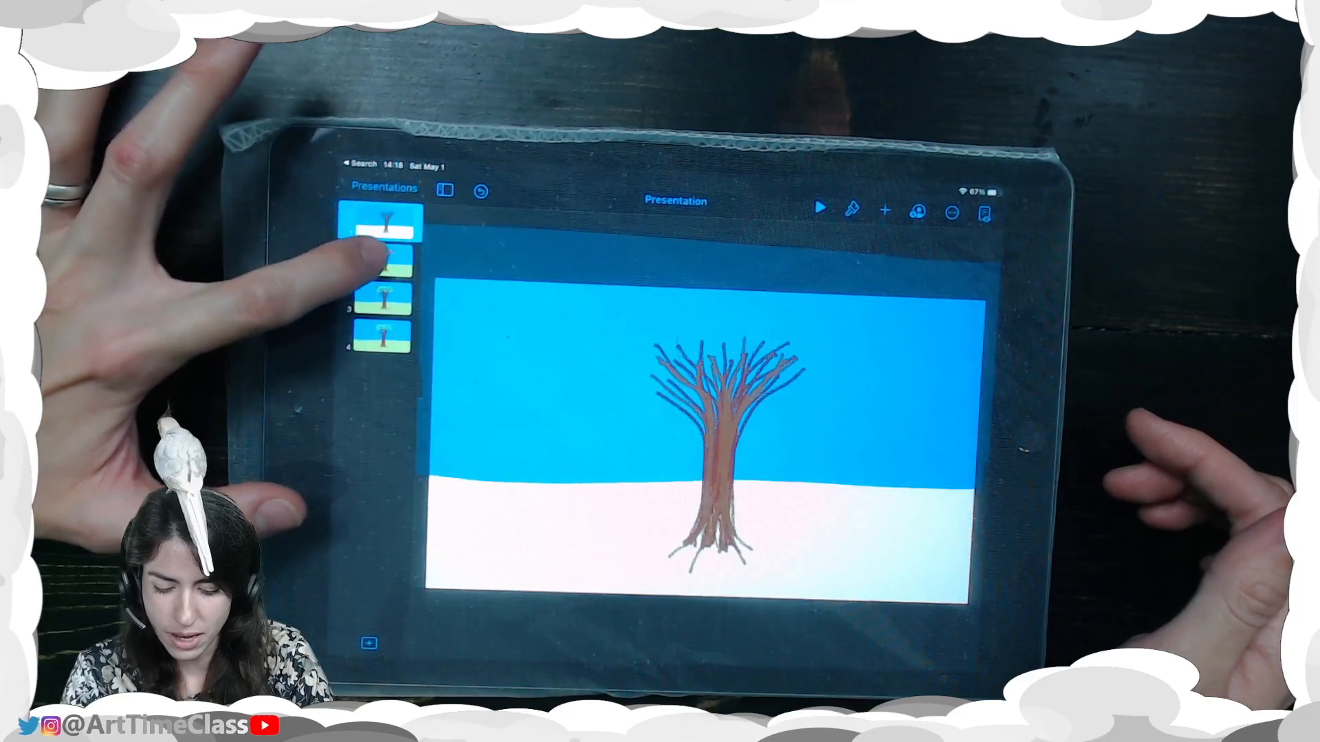
left_click(381, 337)
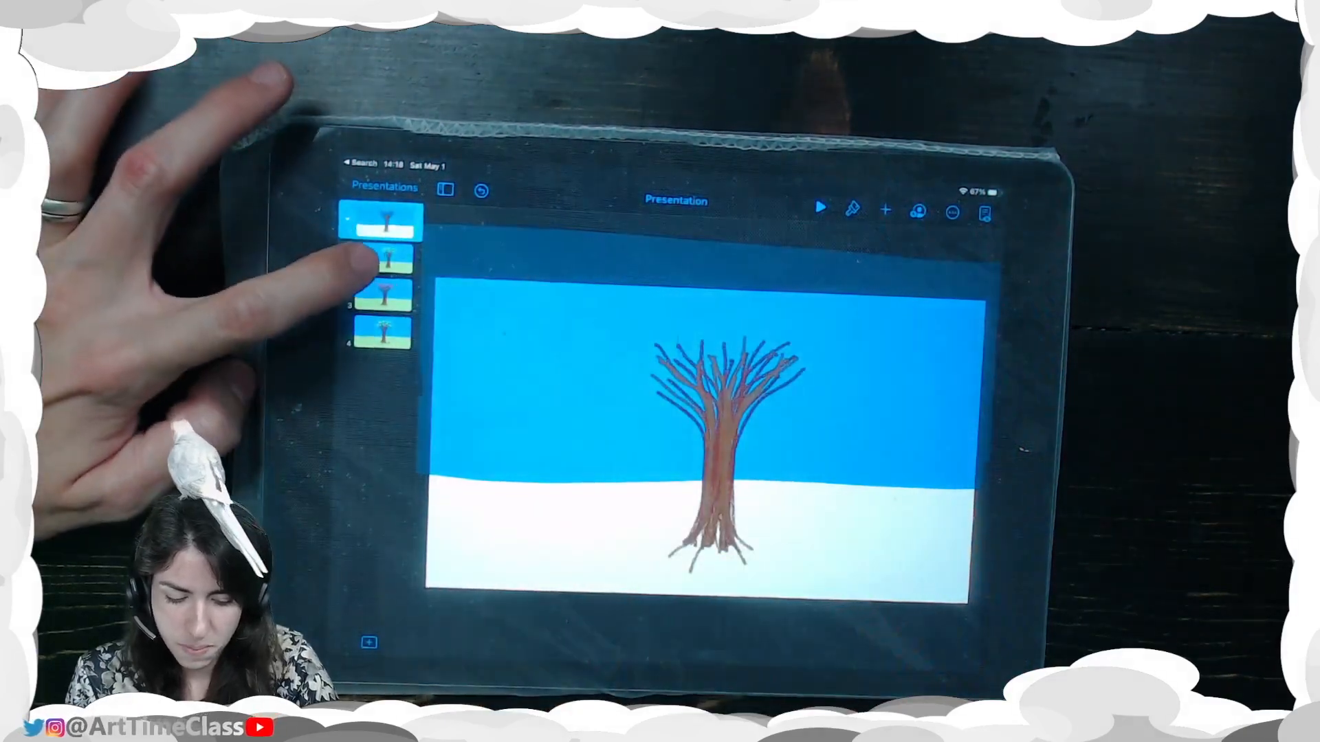
left_click(379, 254)
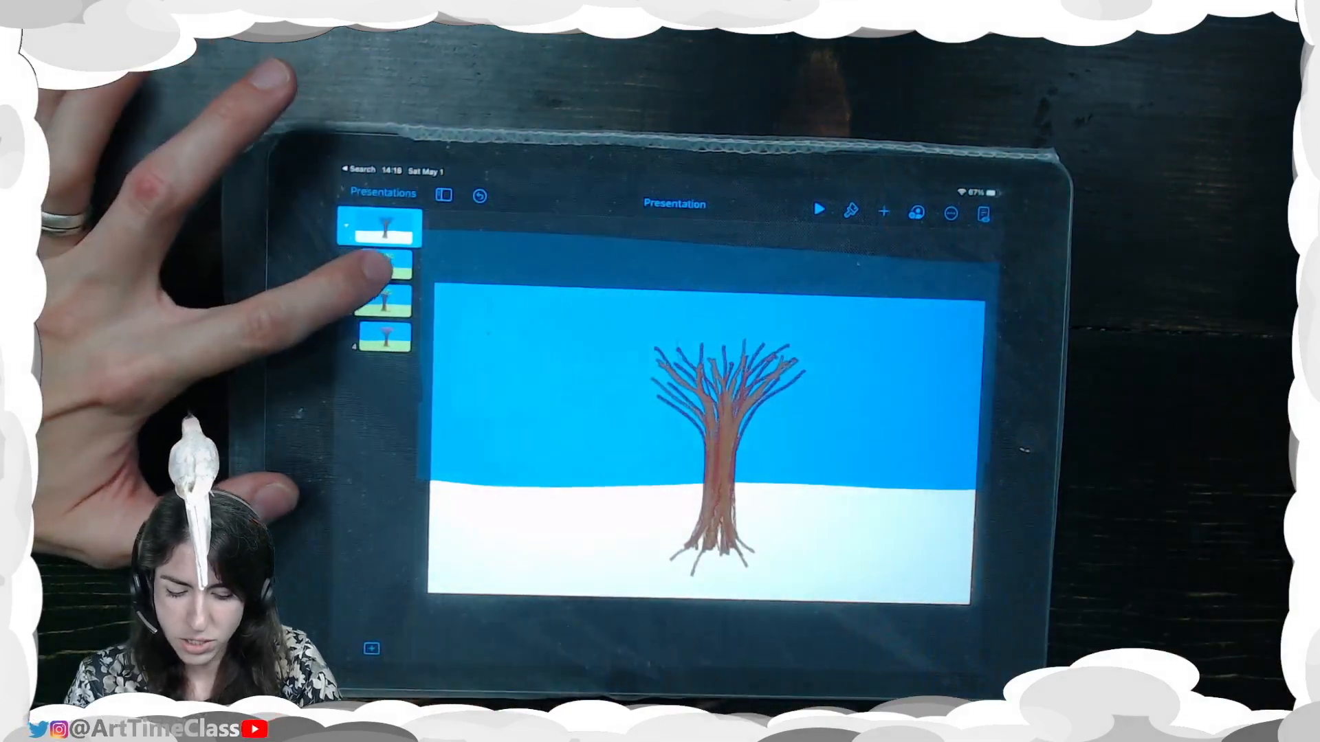
left_click(382, 299)
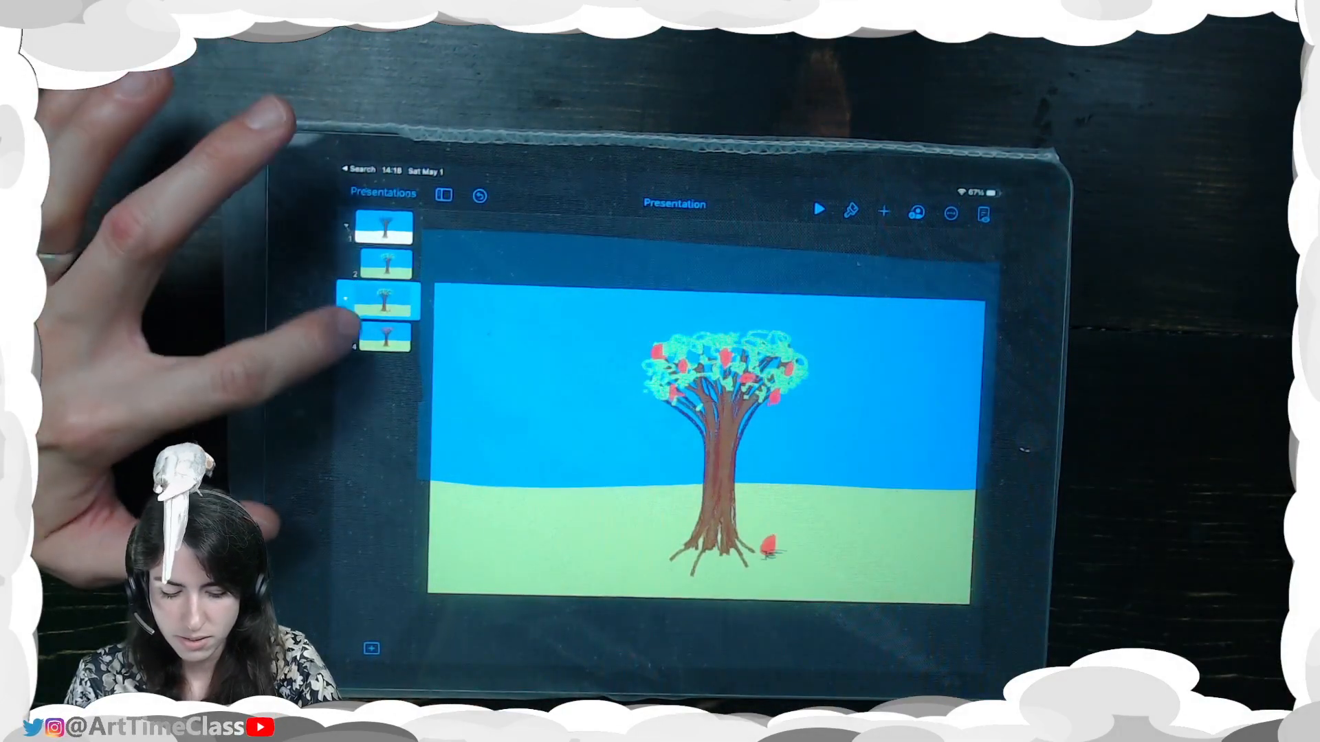